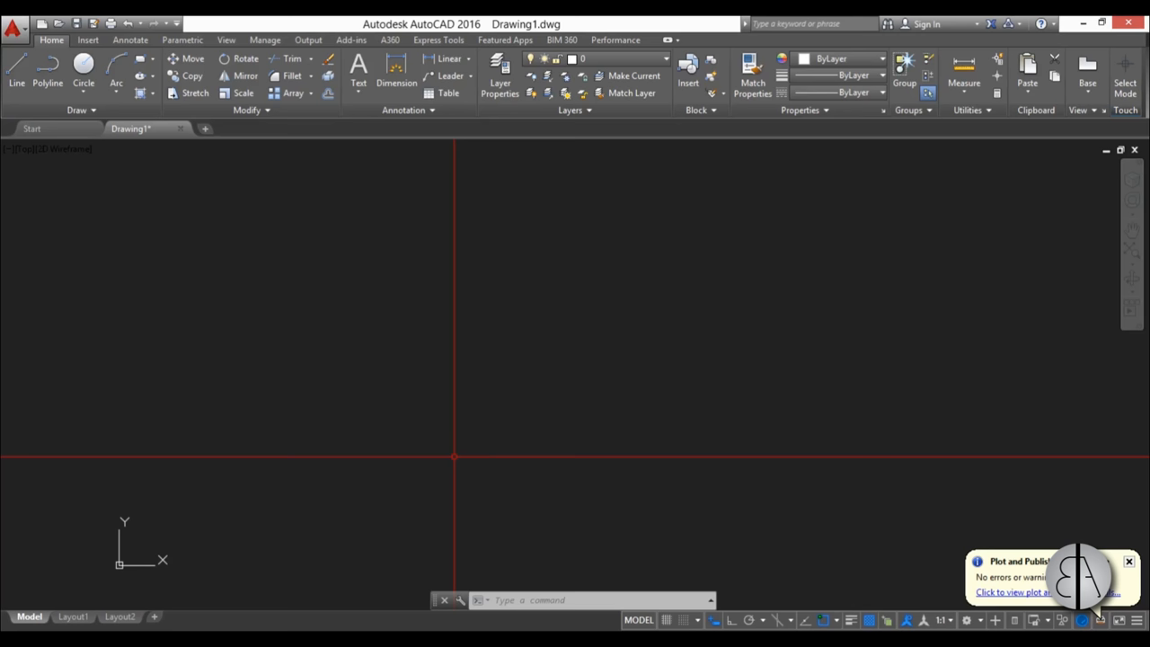
mouse_move(393, 399)
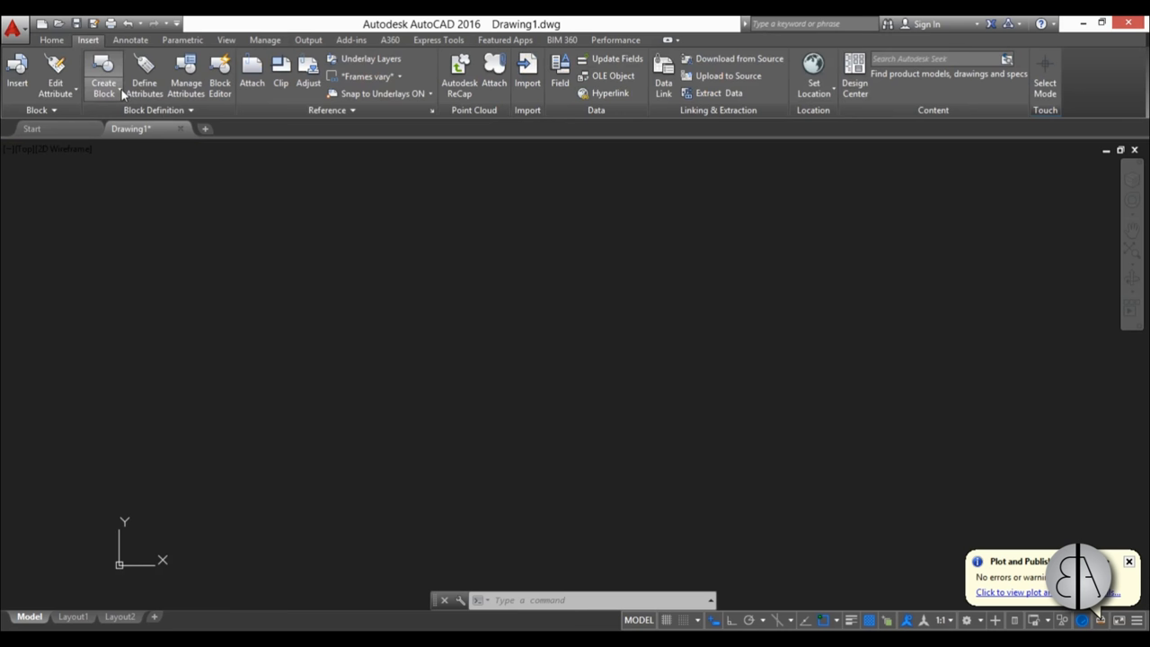
Attach the Floorplan photo image and place it in the drawing
click(252, 68)
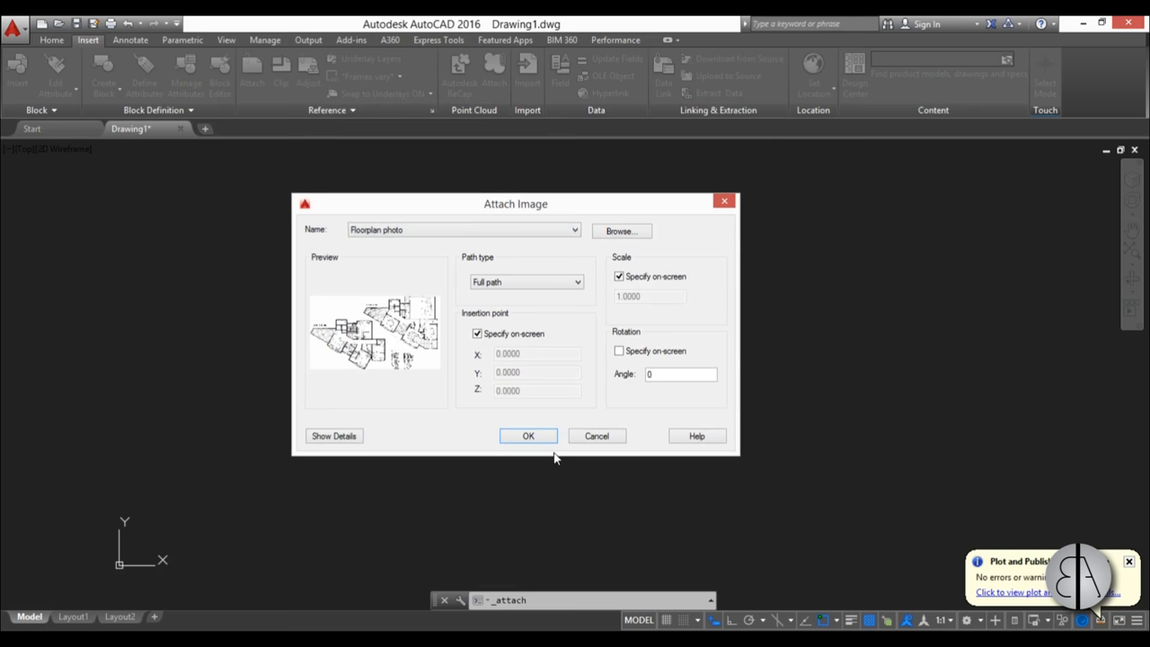
click(528, 437)
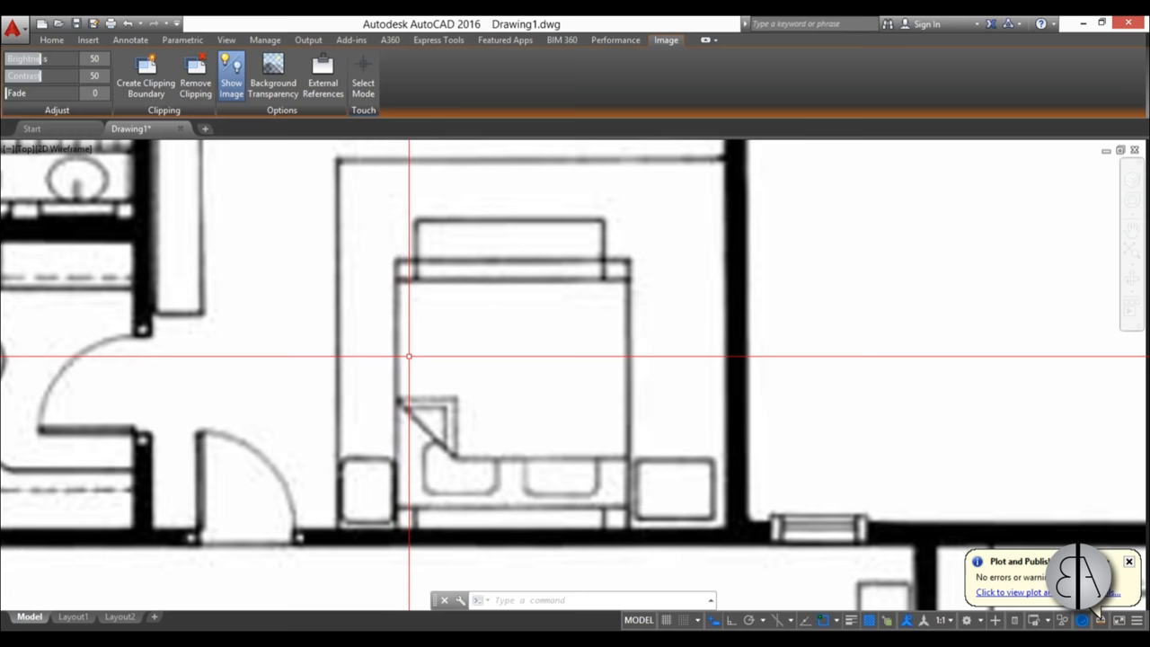
Scale the photo by Reference, picking a base point and the known length's endpoints with ortho on
click(87, 39)
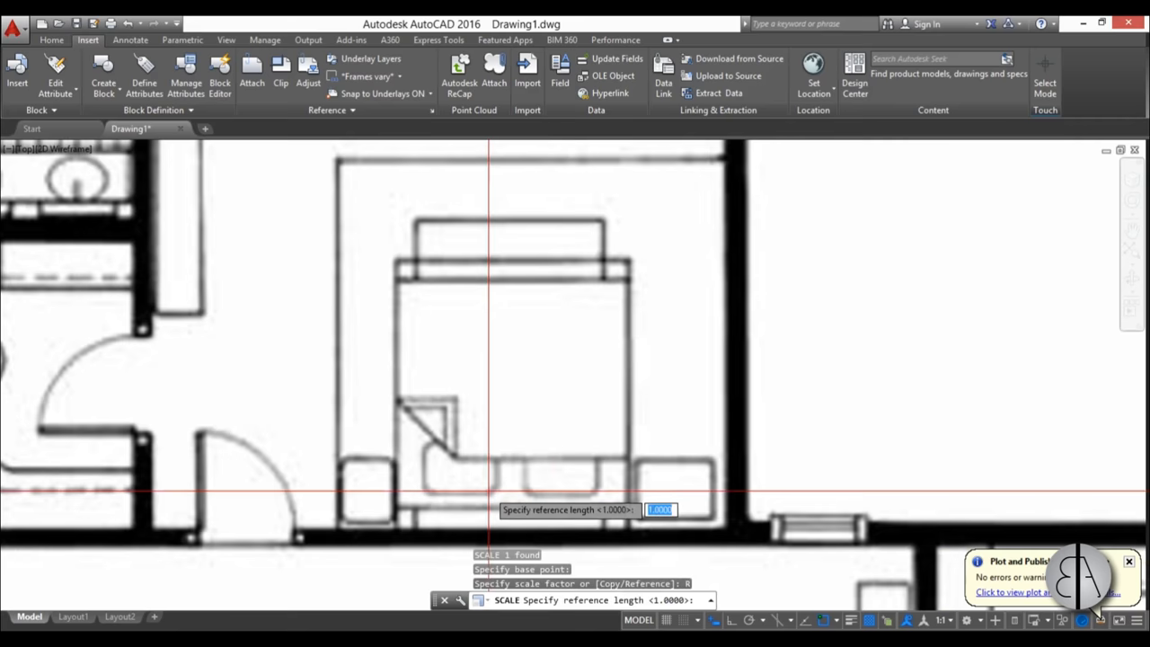
key(f8)
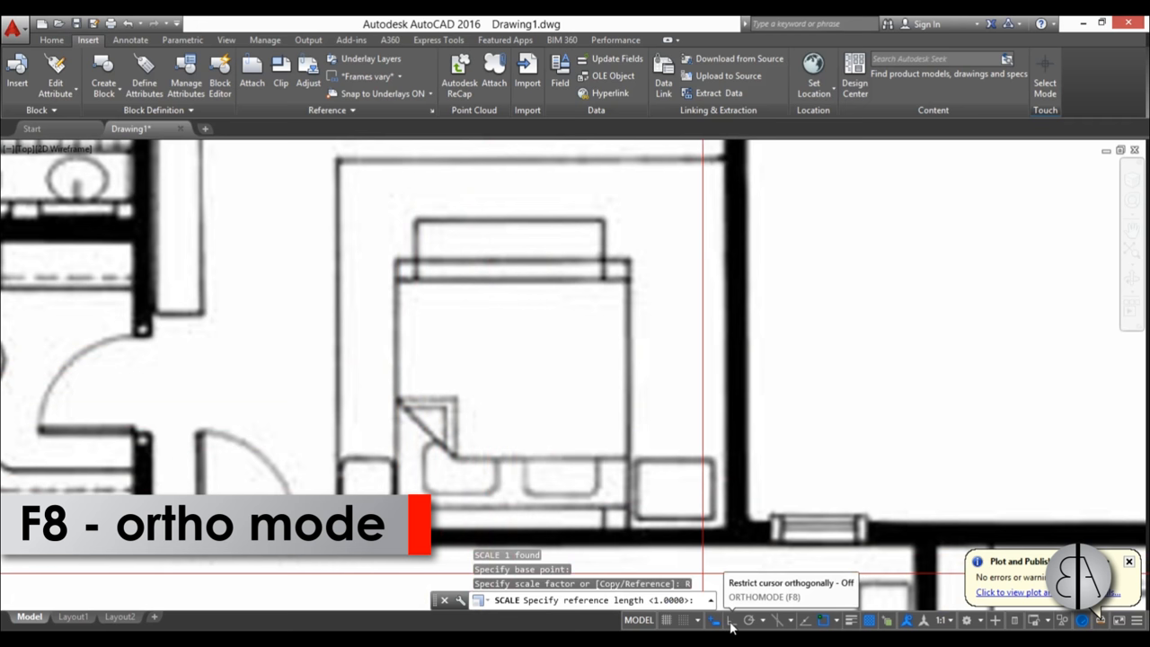
key(f8)
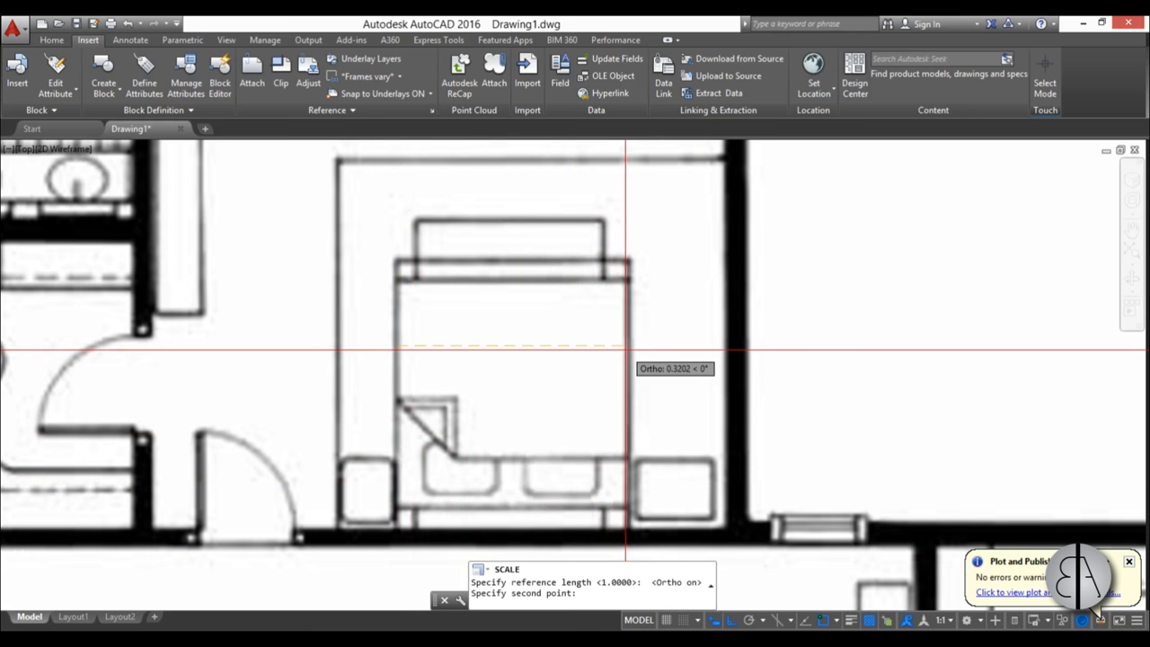
click(637, 345)
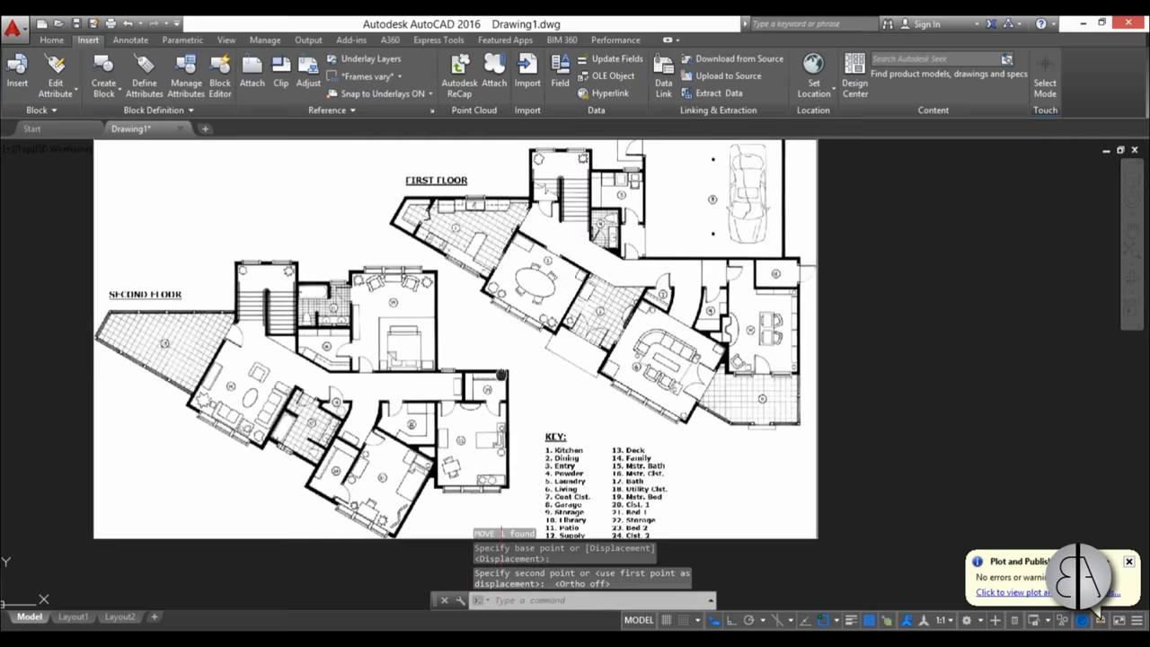
scroll(up, 3)
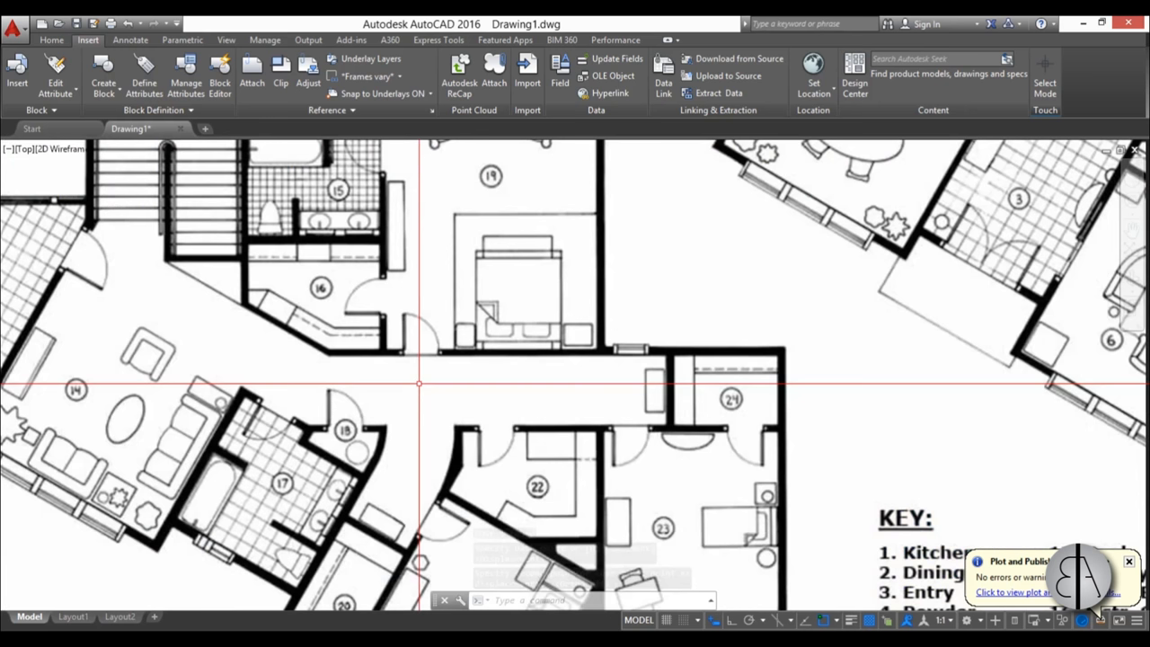
text(DIST Specify second point or [)
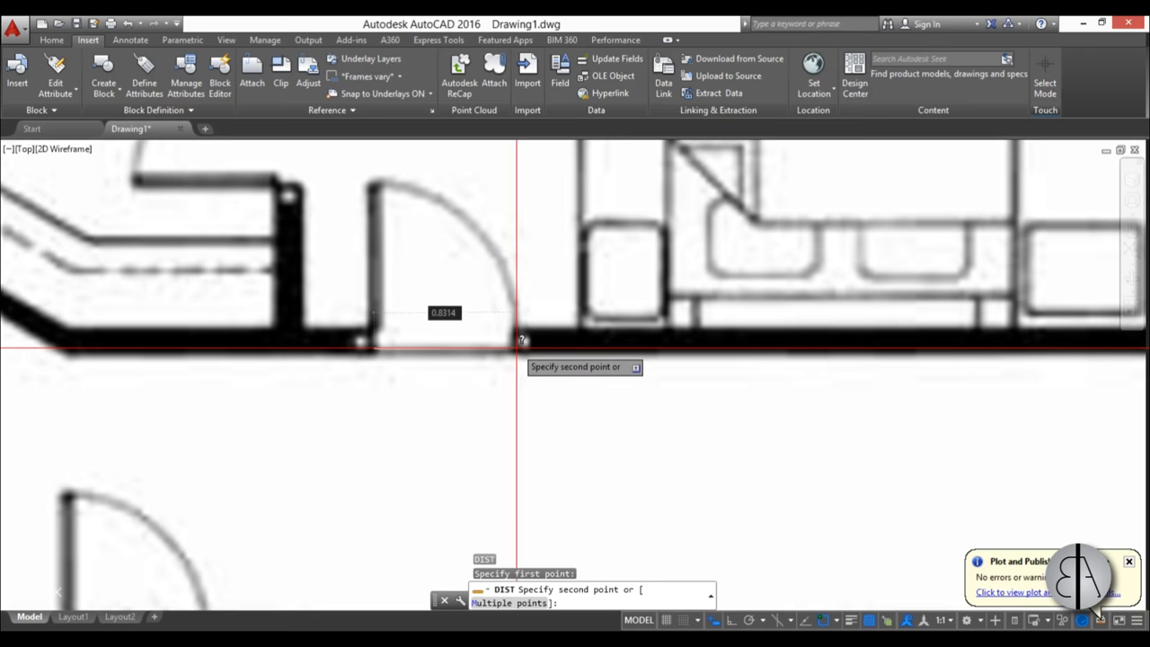
key(Escape)
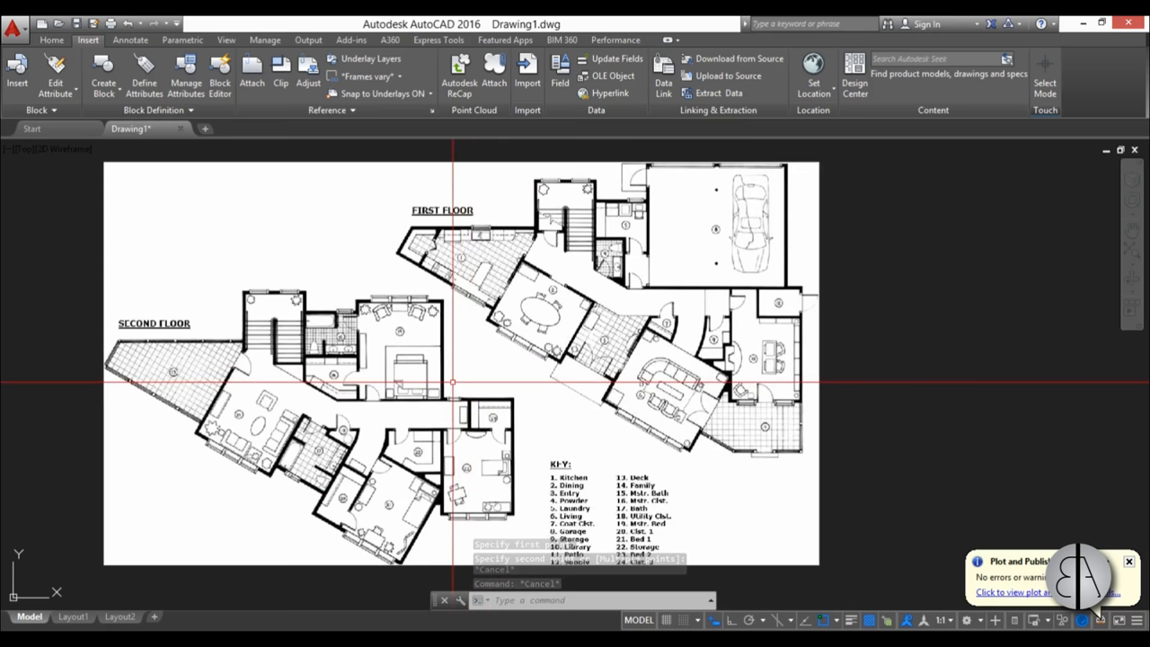
mouse_move(618, 334)
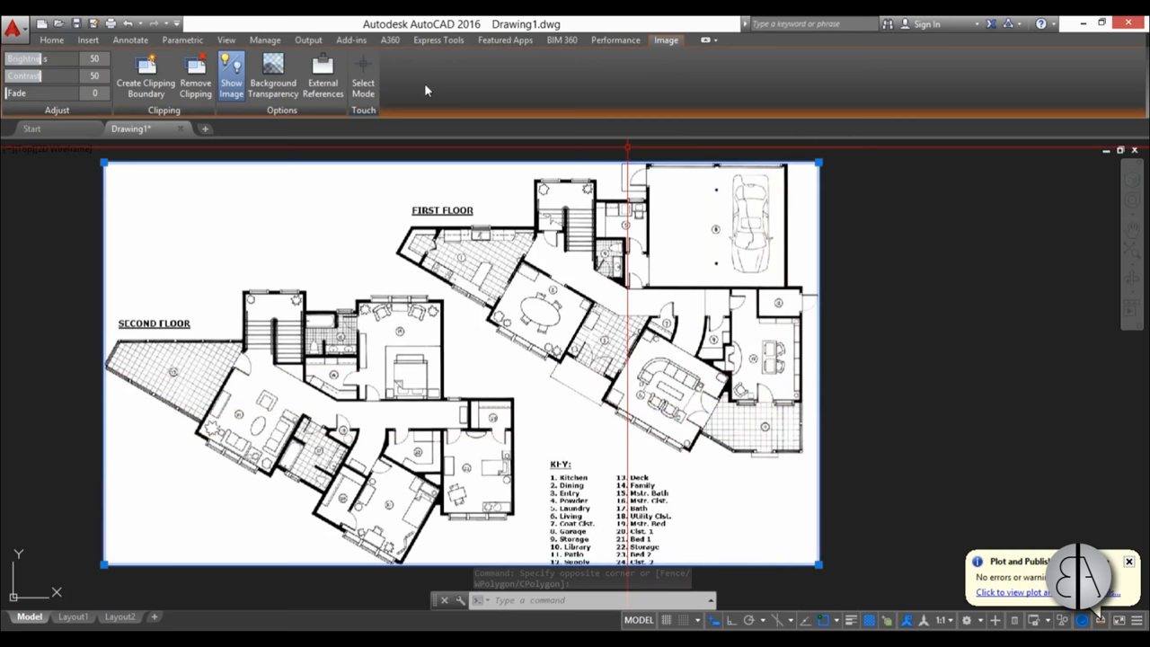
mouse_move(146, 75)
text(c)
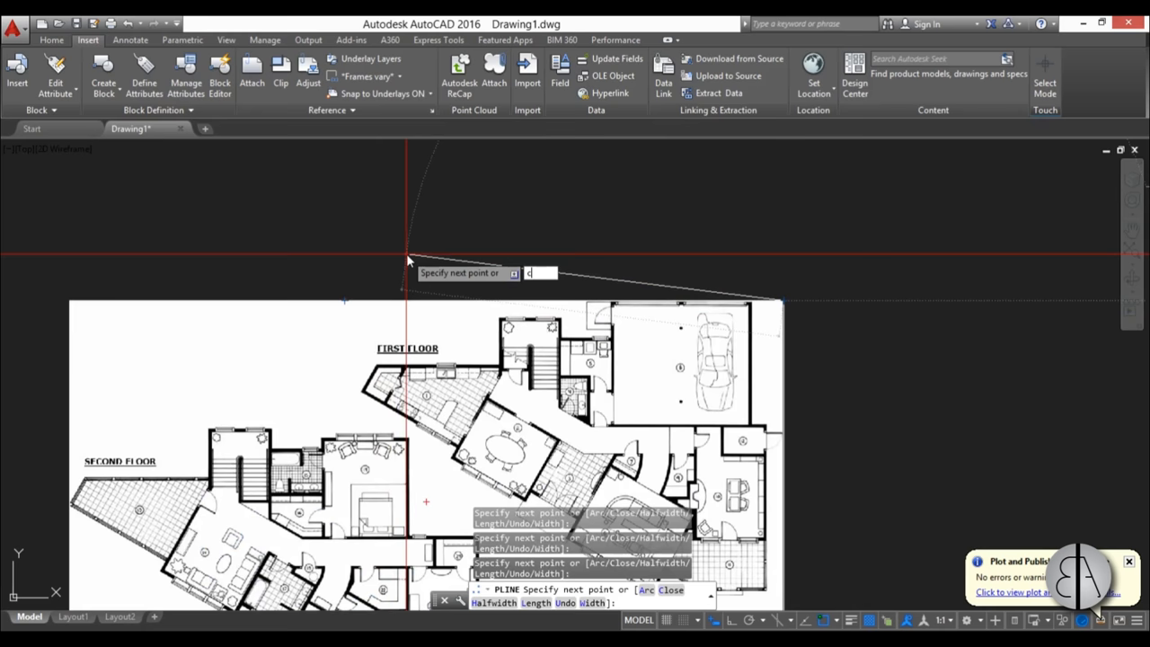
Close the polyline outline around the first-floor wing of the plan
key(Return)
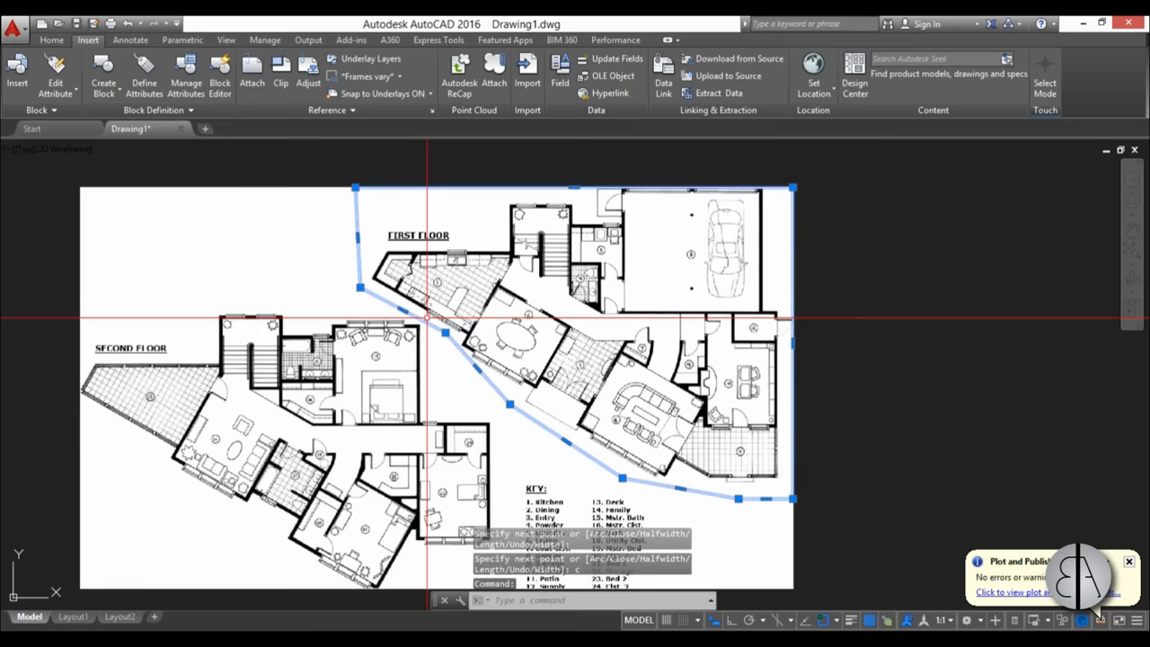
scroll(down, 3)
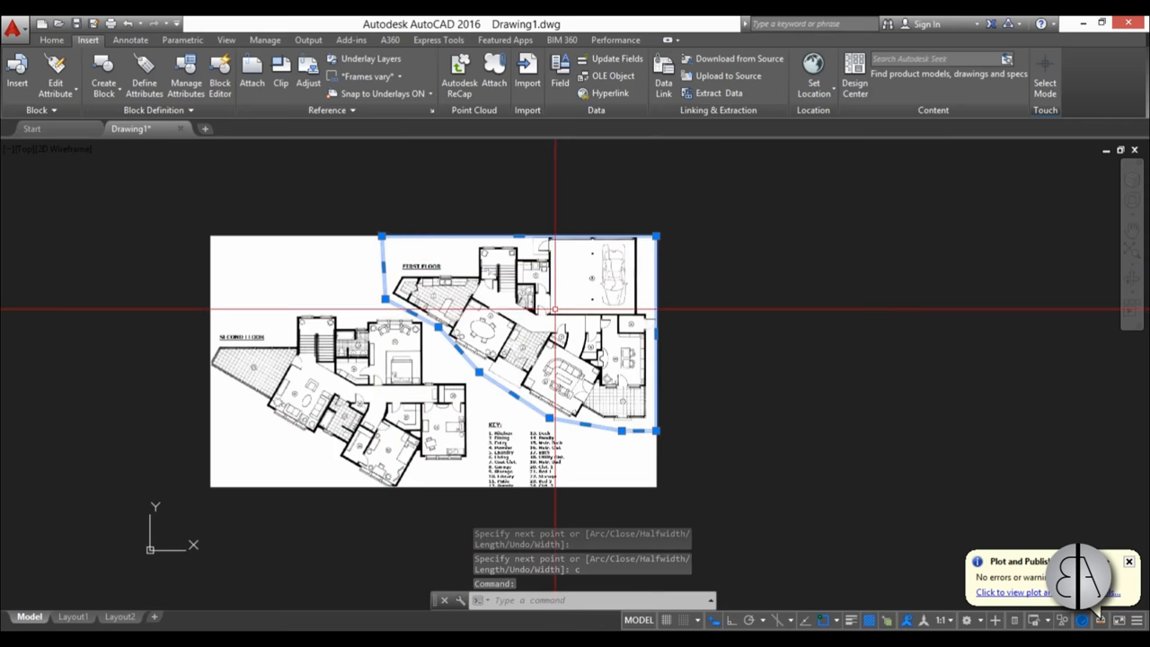
key(Escape)
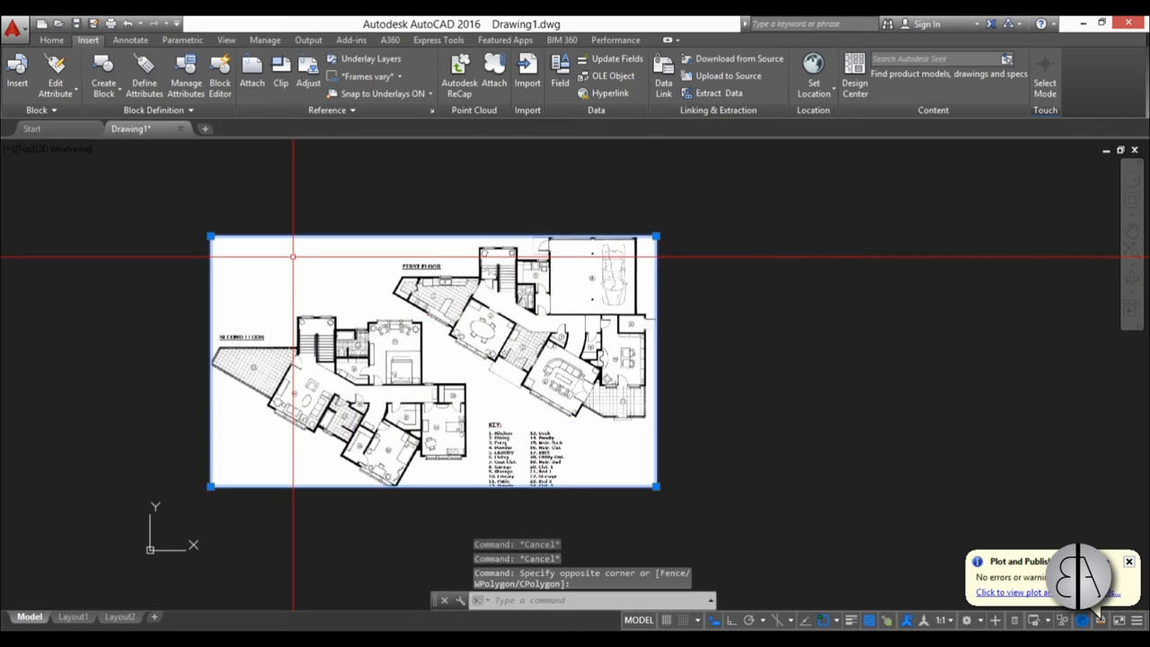